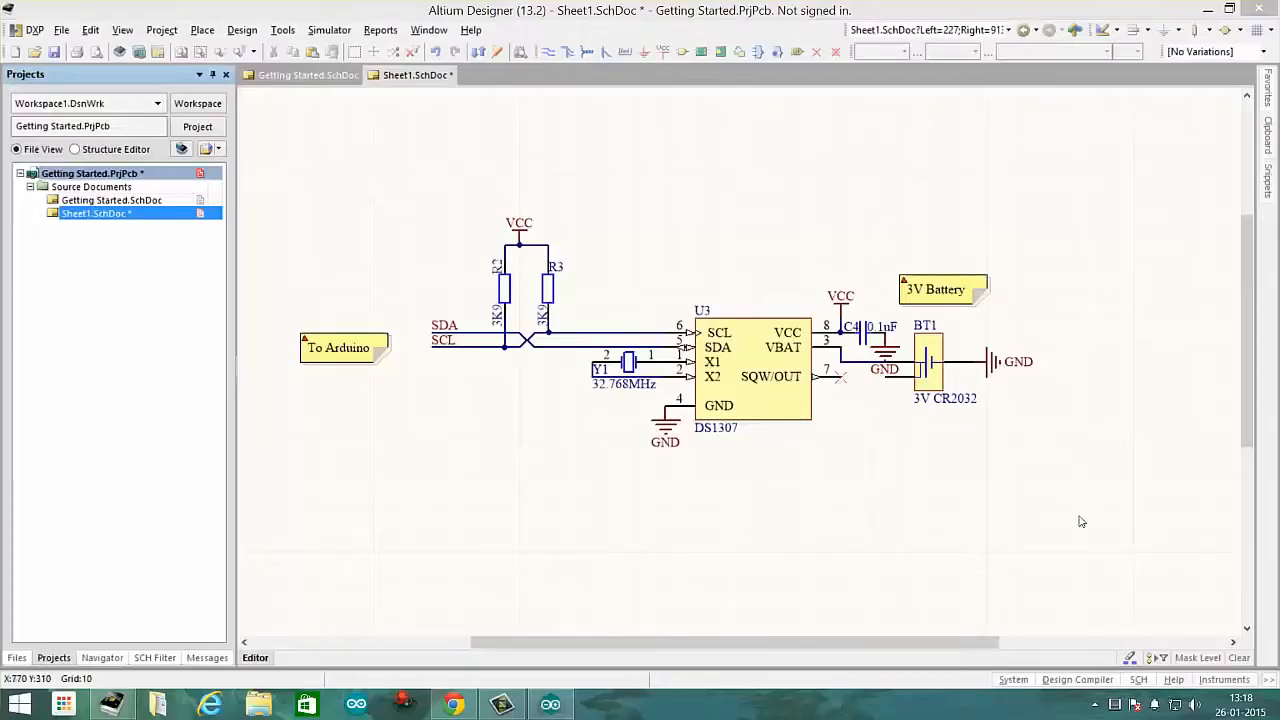
# Step: Move the 'To Arduino' note upward beside the SDA net label
pyautogui.click(340, 201)
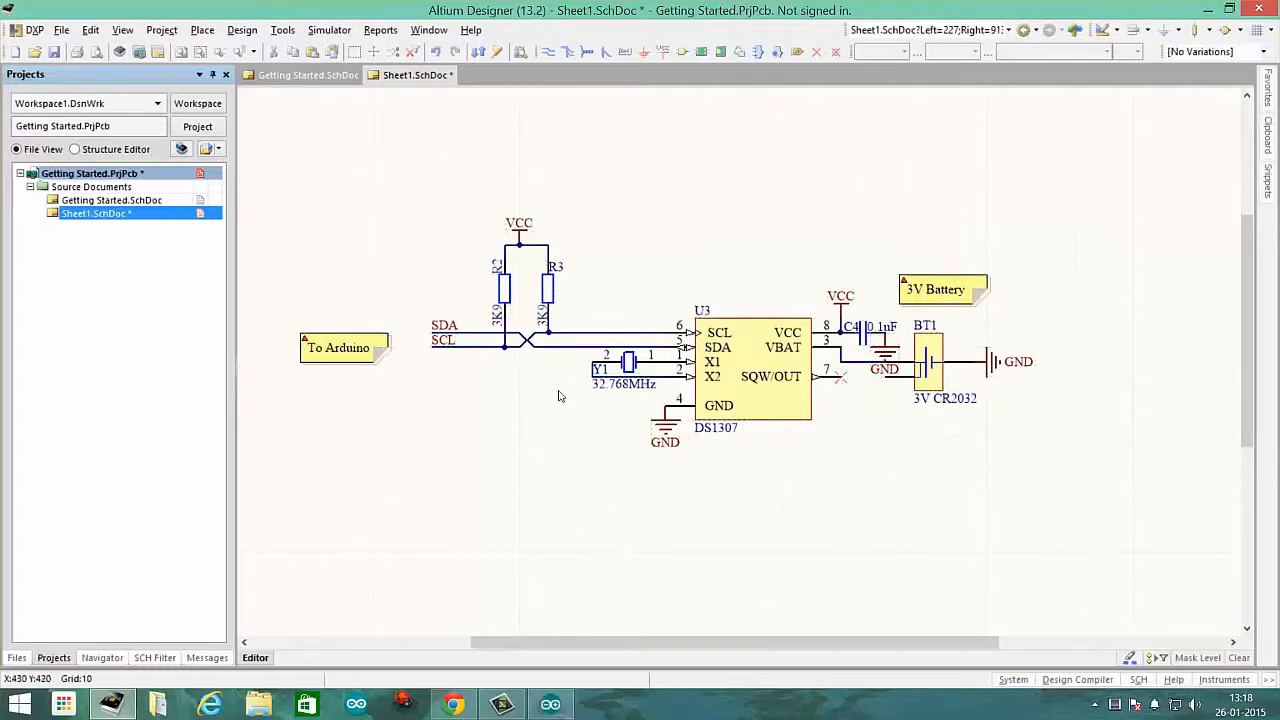
pyautogui.moveTo(733, 437)
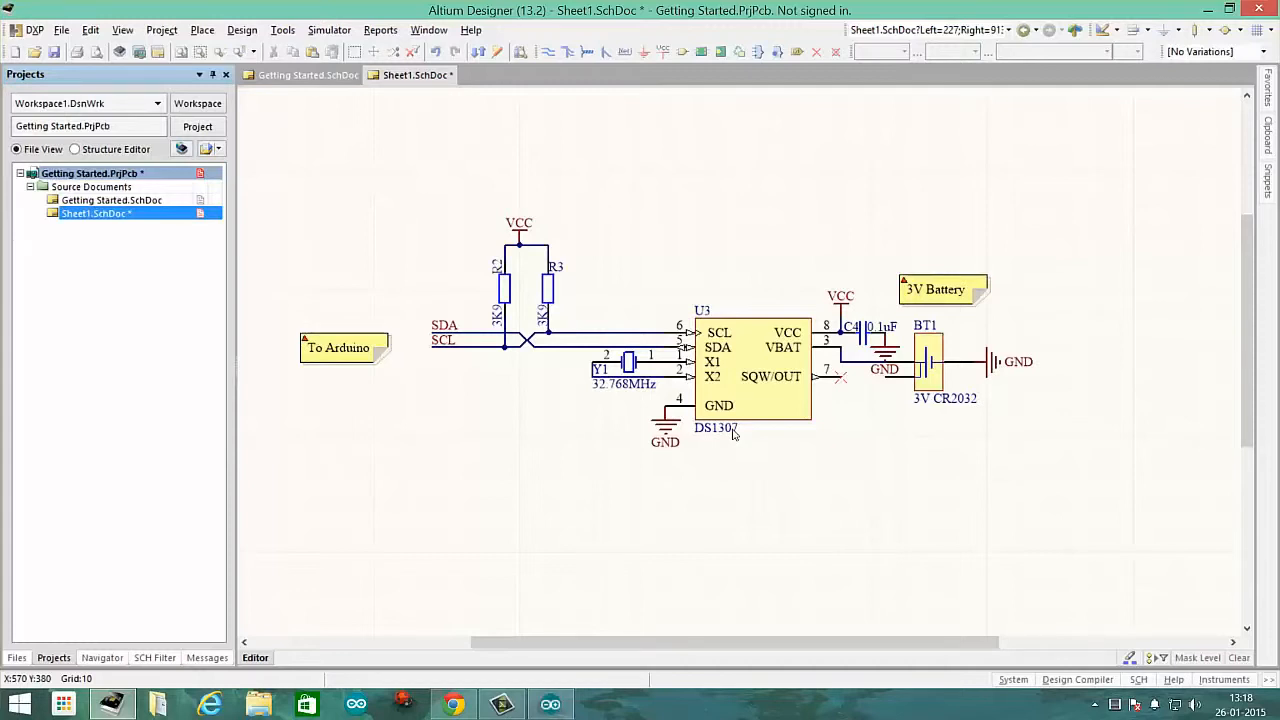
pyautogui.moveTo(716, 333)
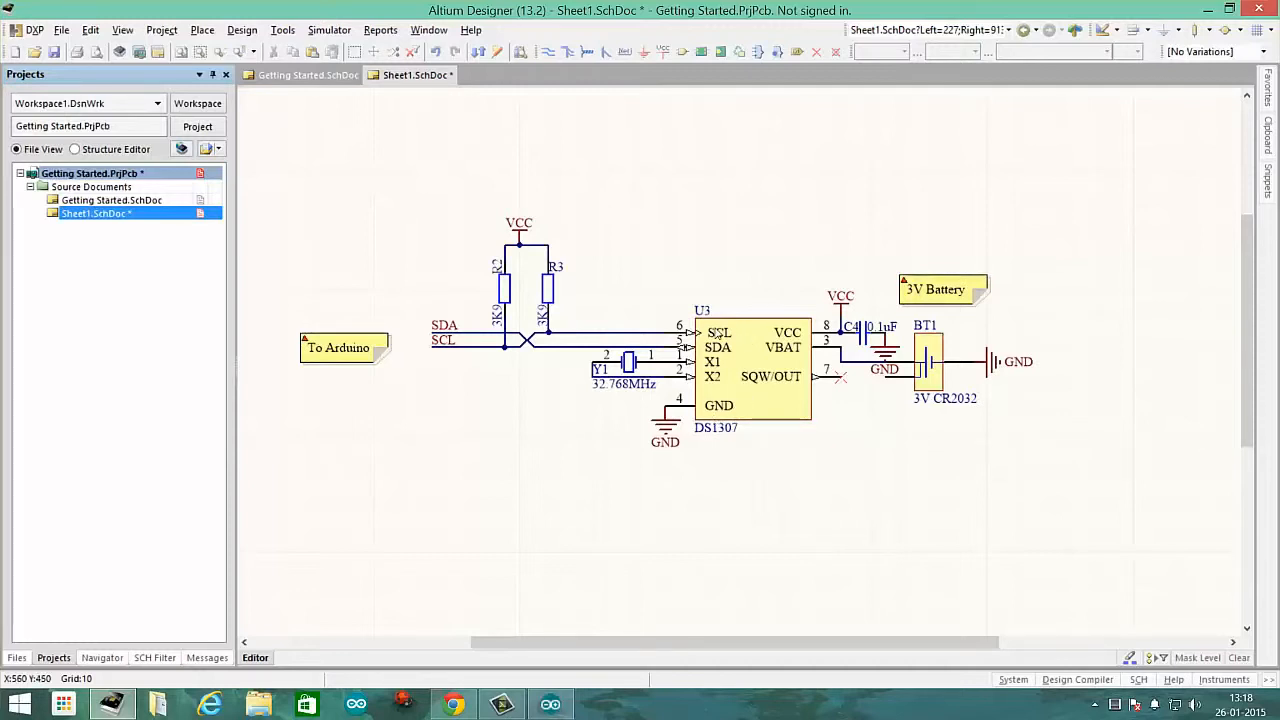
pyautogui.moveTo(715, 427)
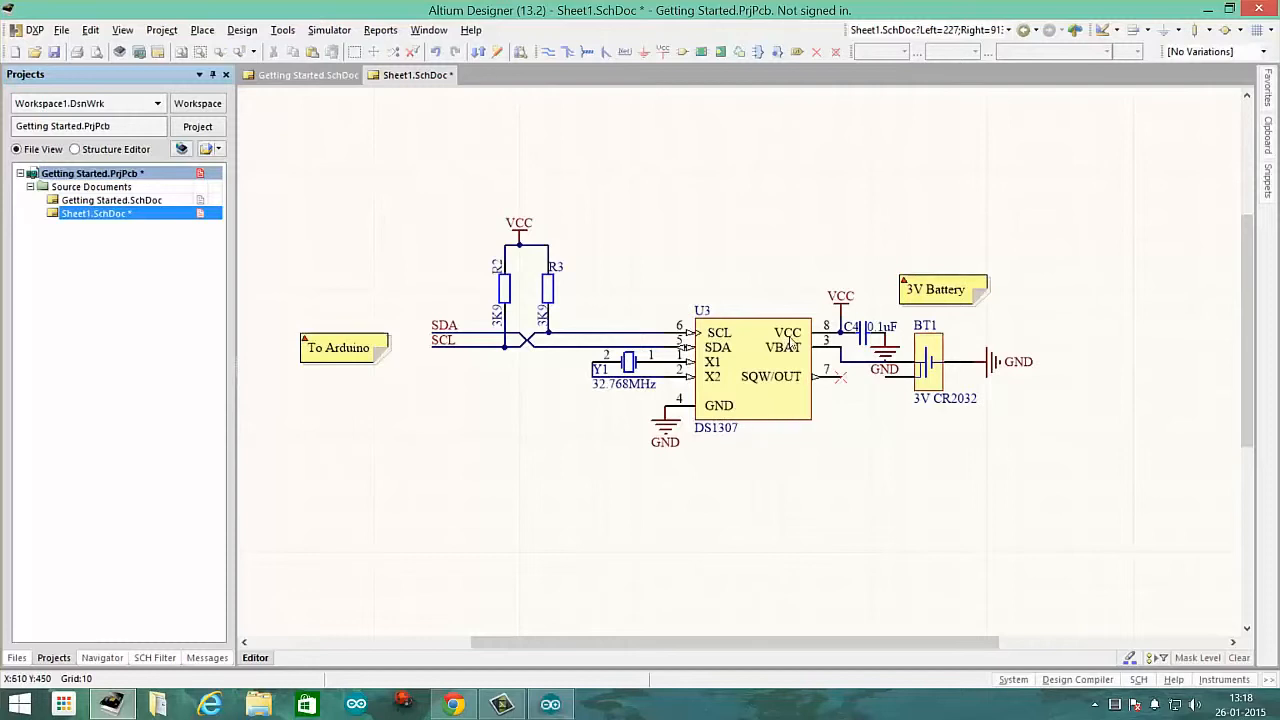
pyautogui.moveTo(715, 332)
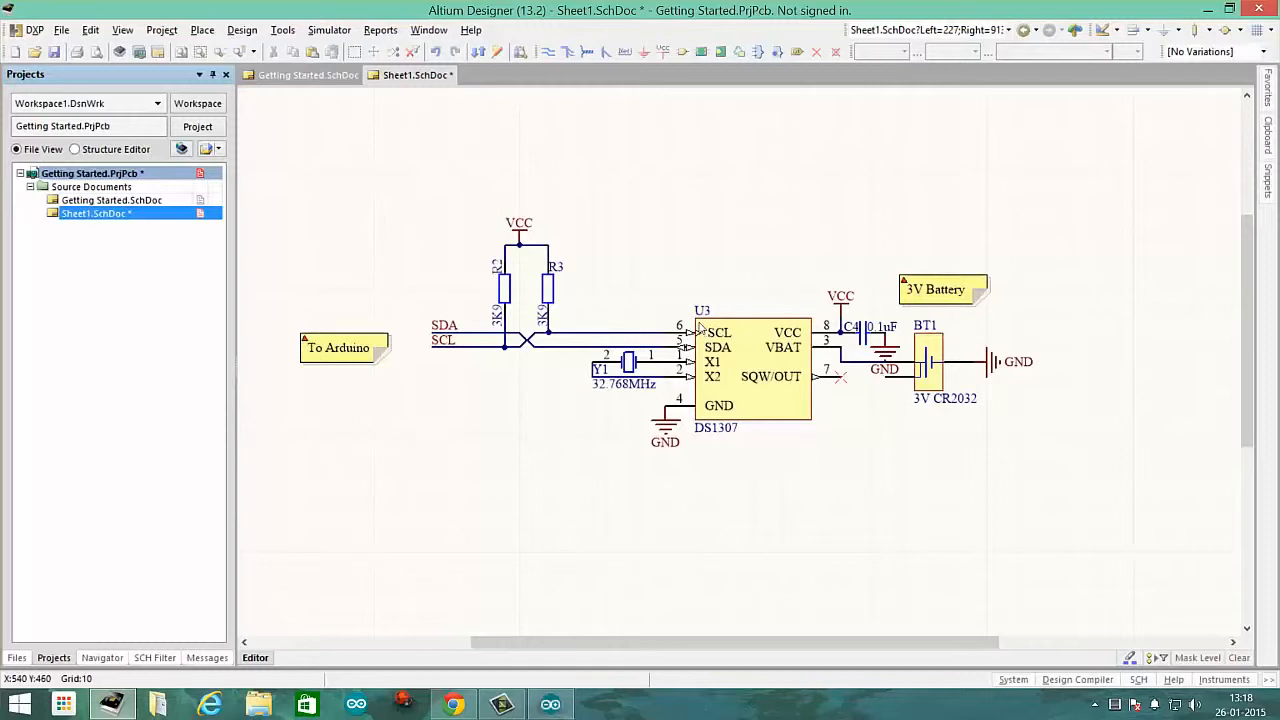
pyautogui.moveTo(790, 420)
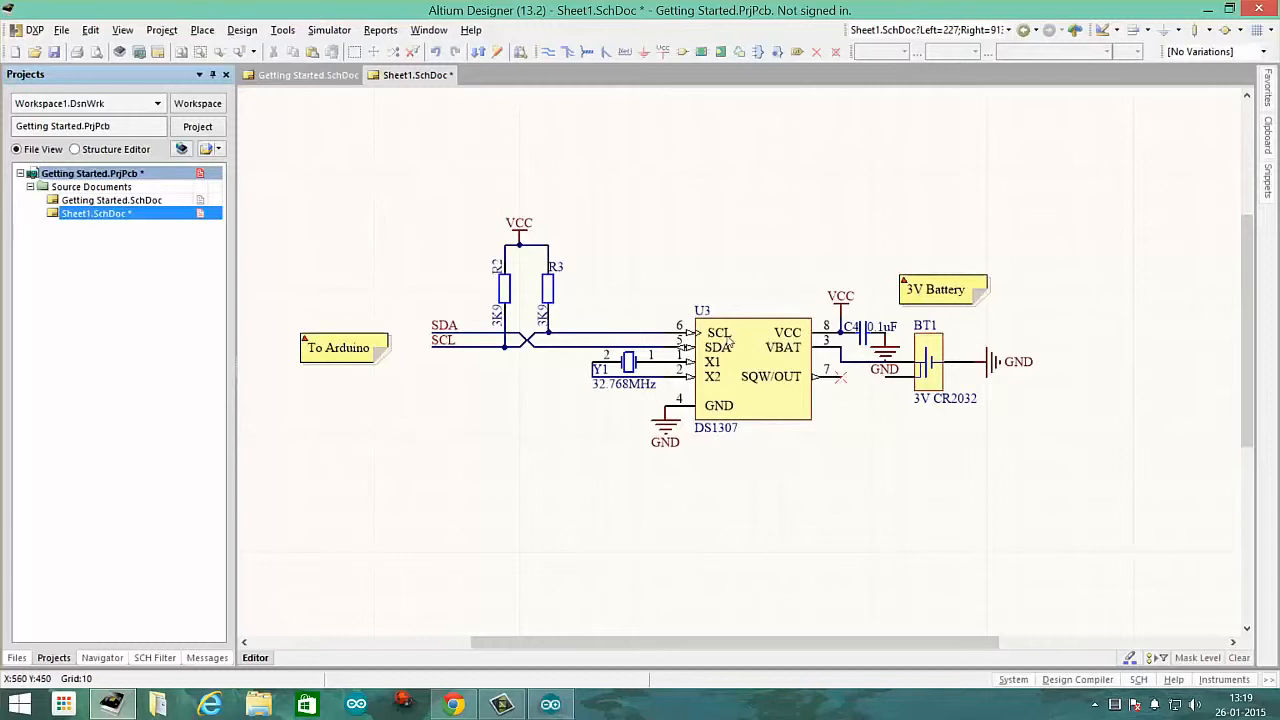
pyautogui.moveTo(737, 330)
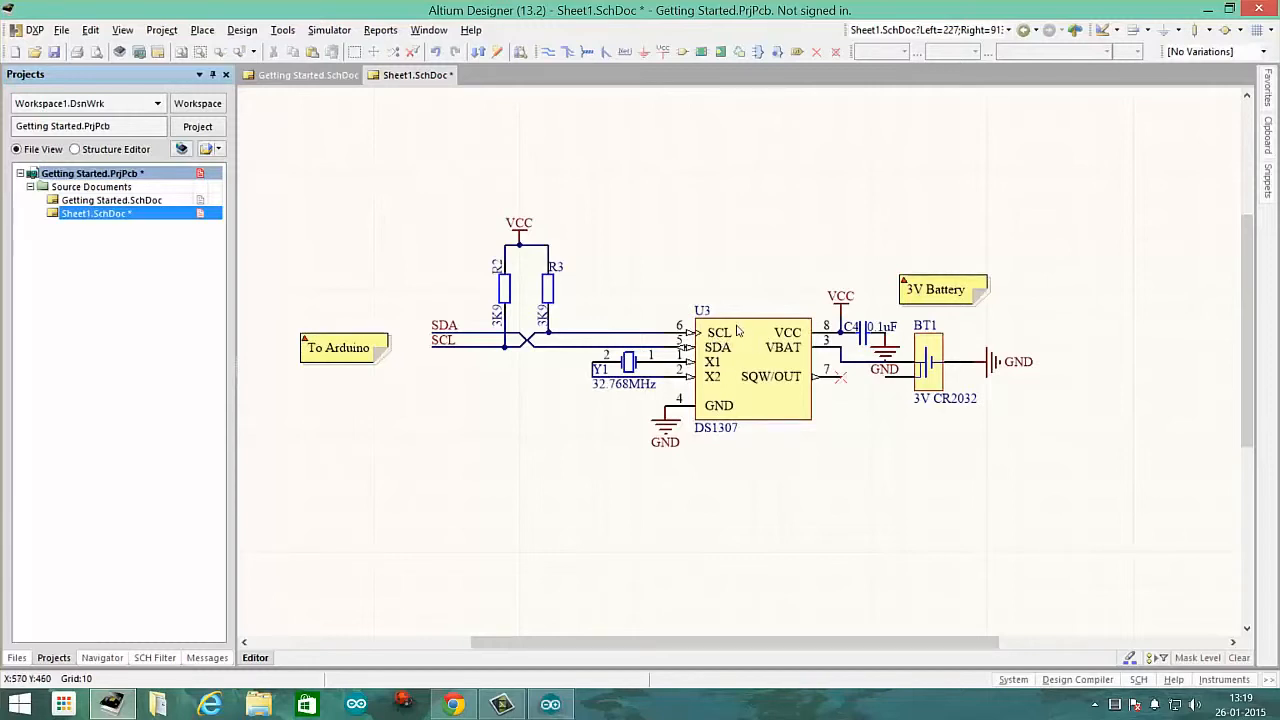
pyautogui.moveTo(701, 408)
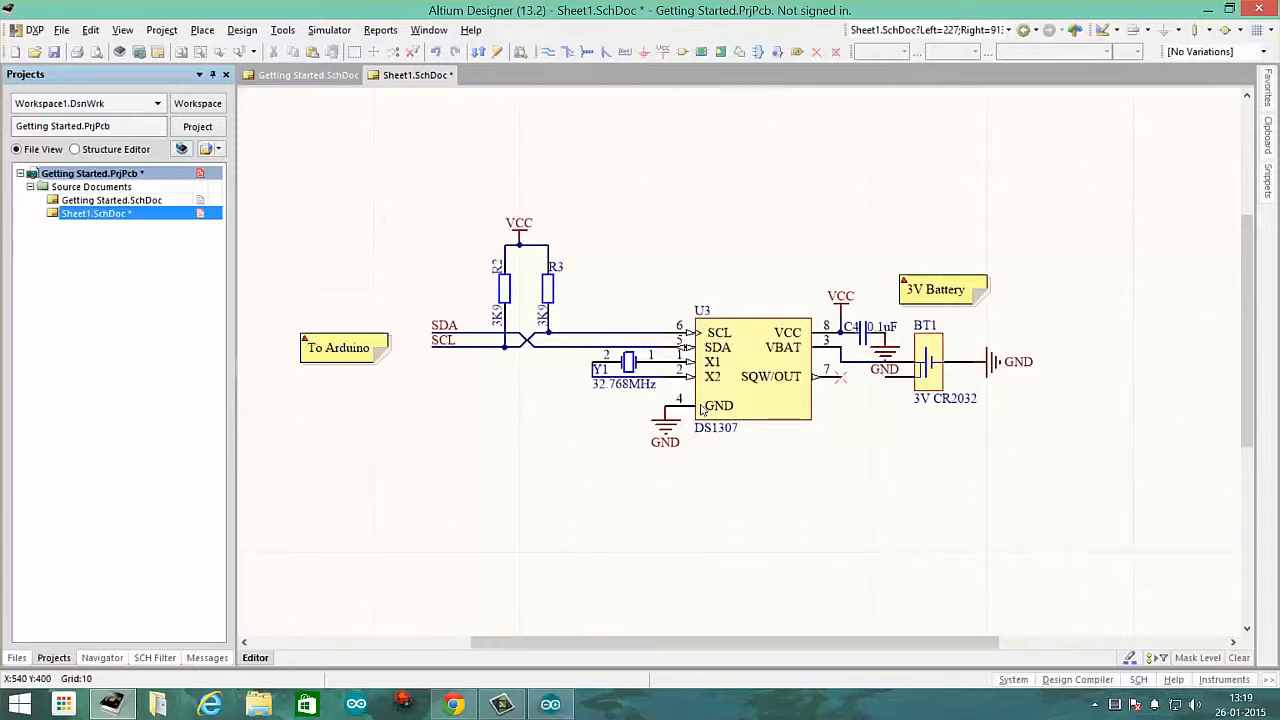
pyautogui.moveTo(771, 411)
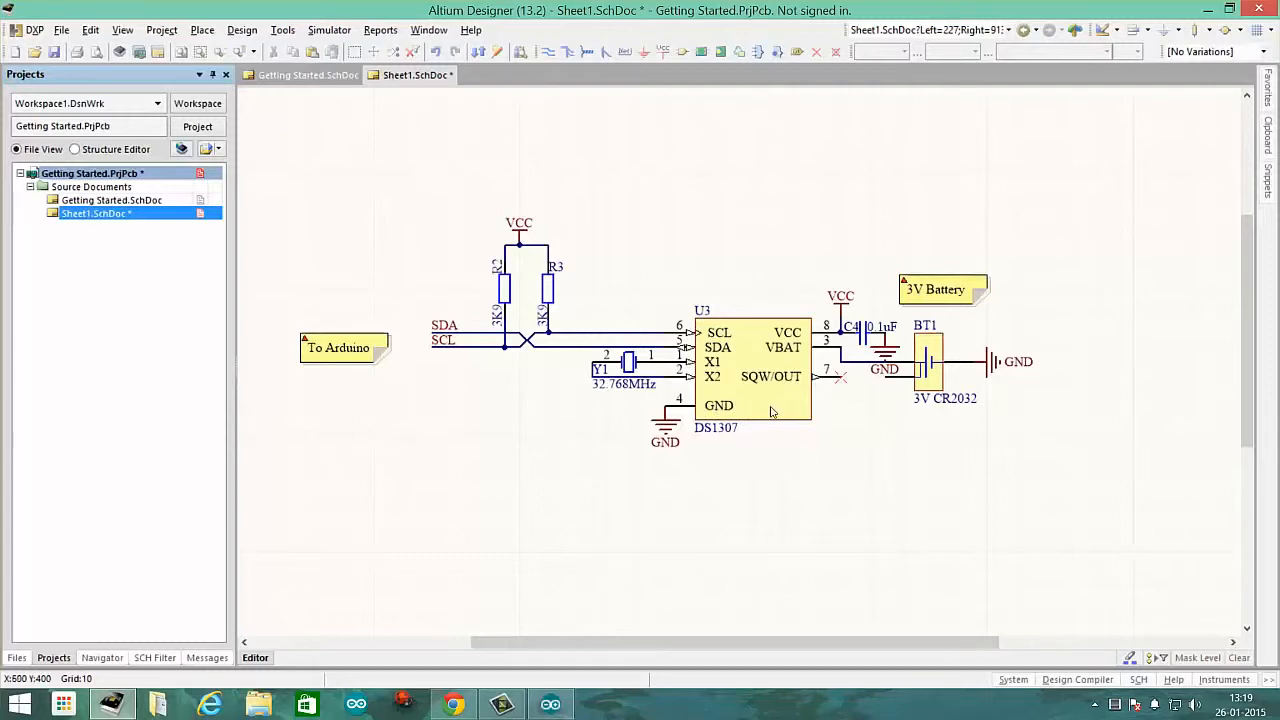
pyautogui.moveTo(590, 385)
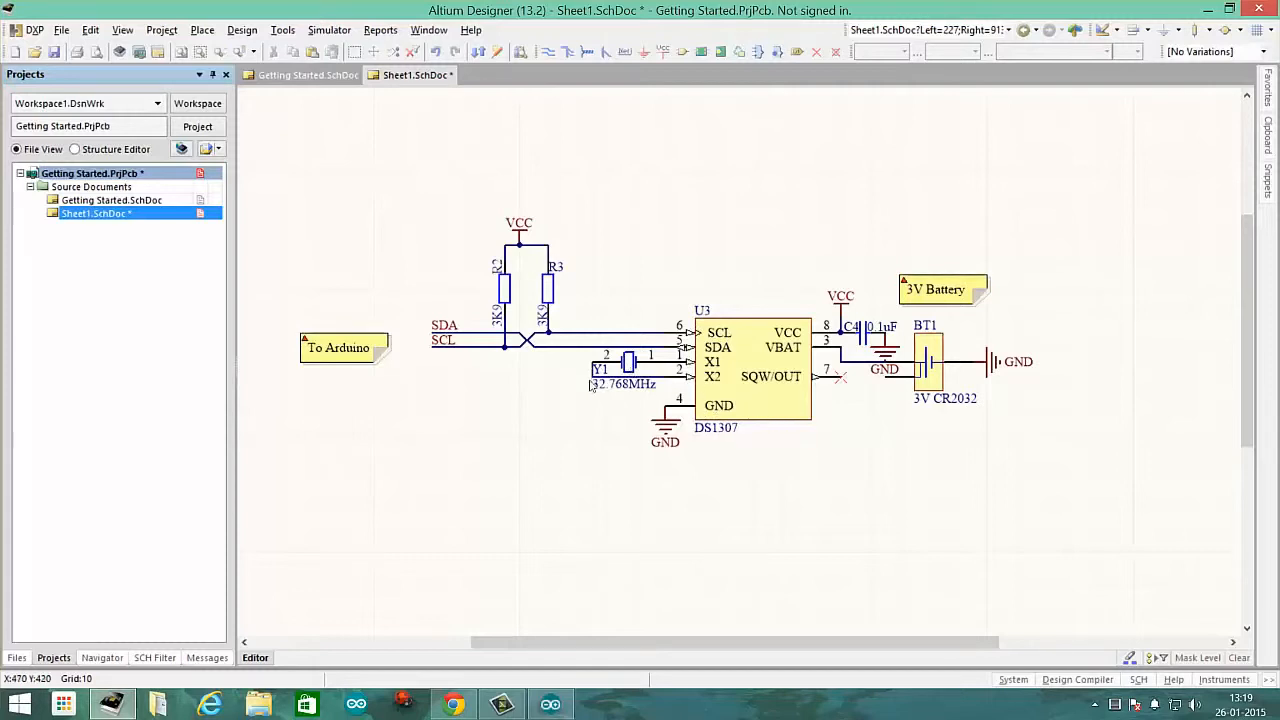
pyautogui.moveTo(650, 387)
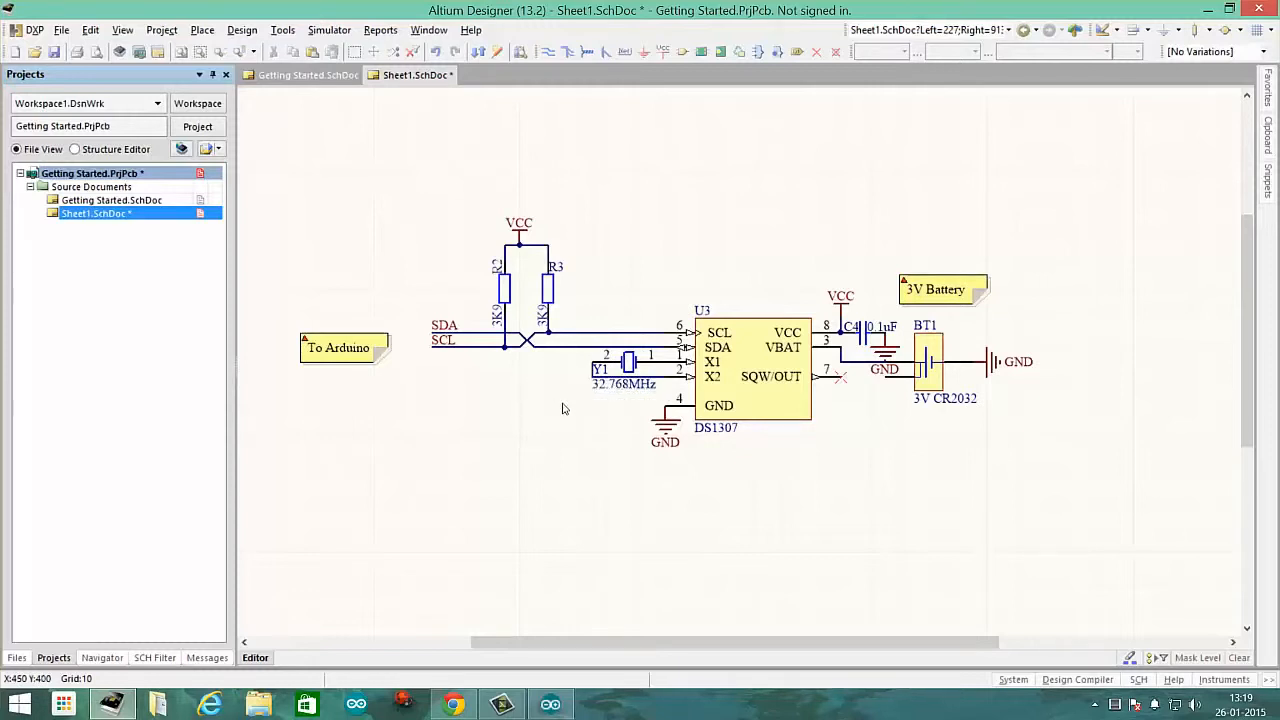
pyautogui.moveTo(806, 413)
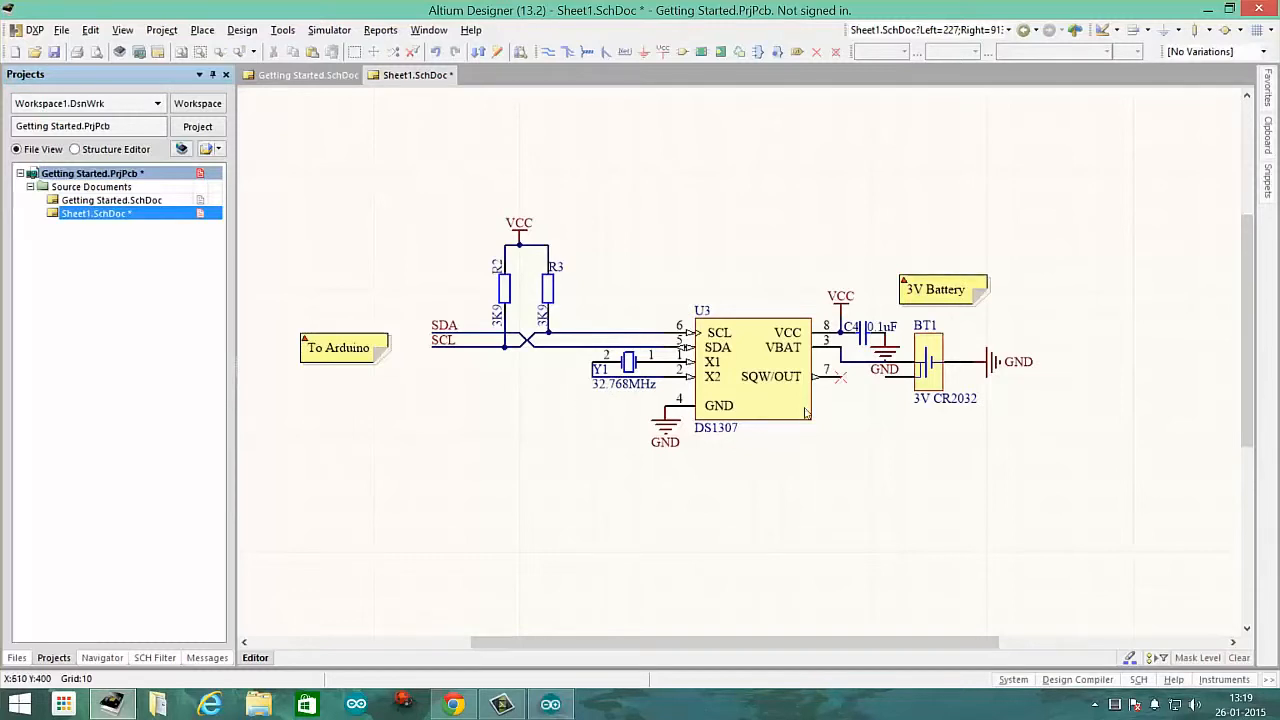
pyautogui.click(940, 385)
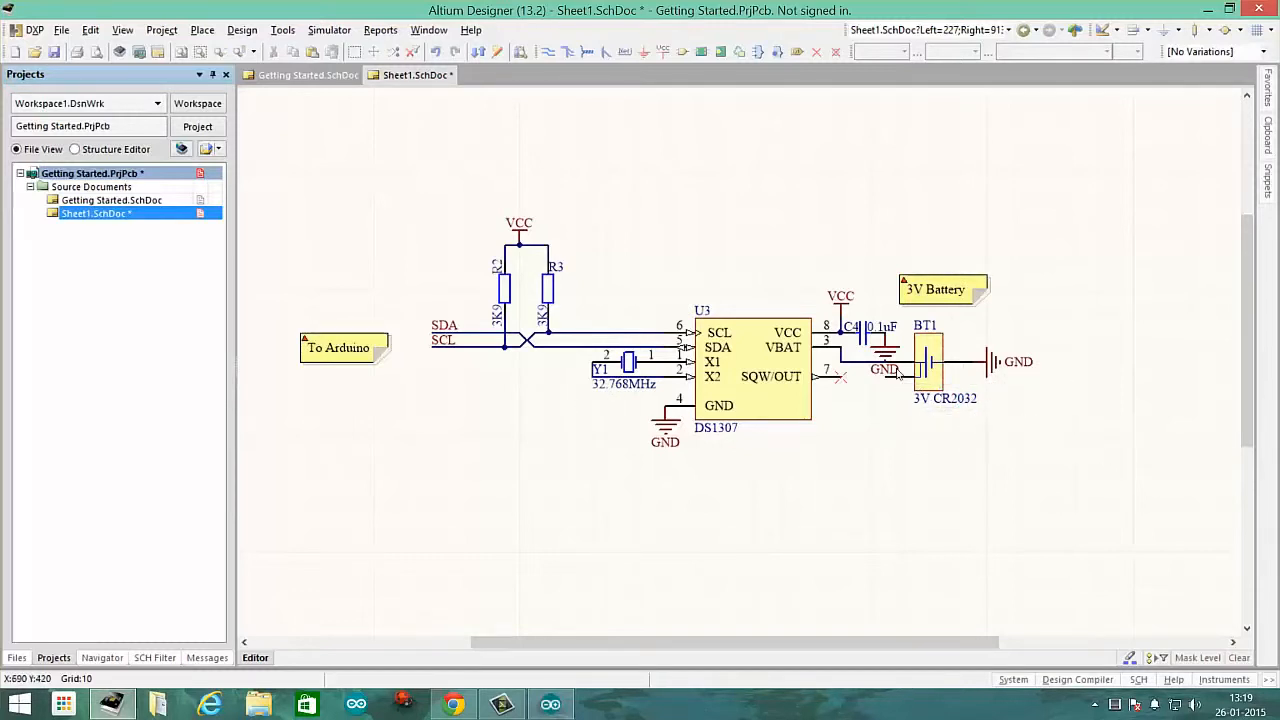
pyautogui.moveTo(813, 411)
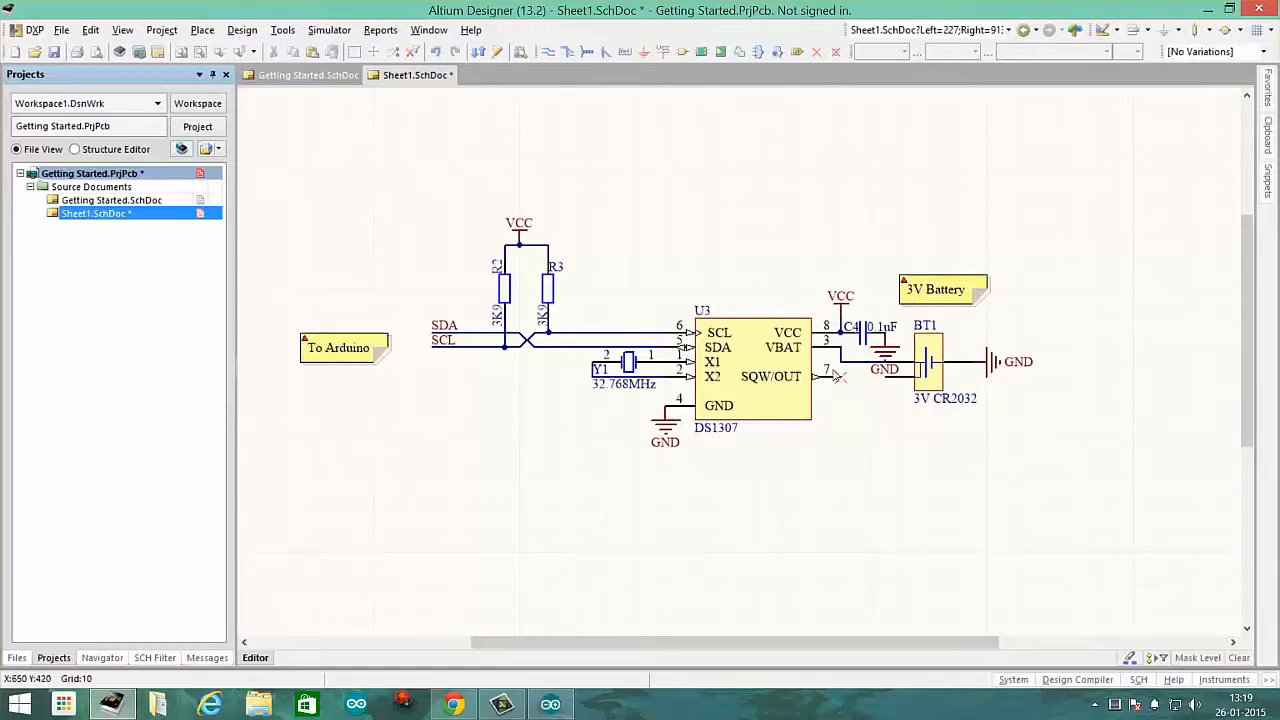
pyautogui.moveTo(670, 372)
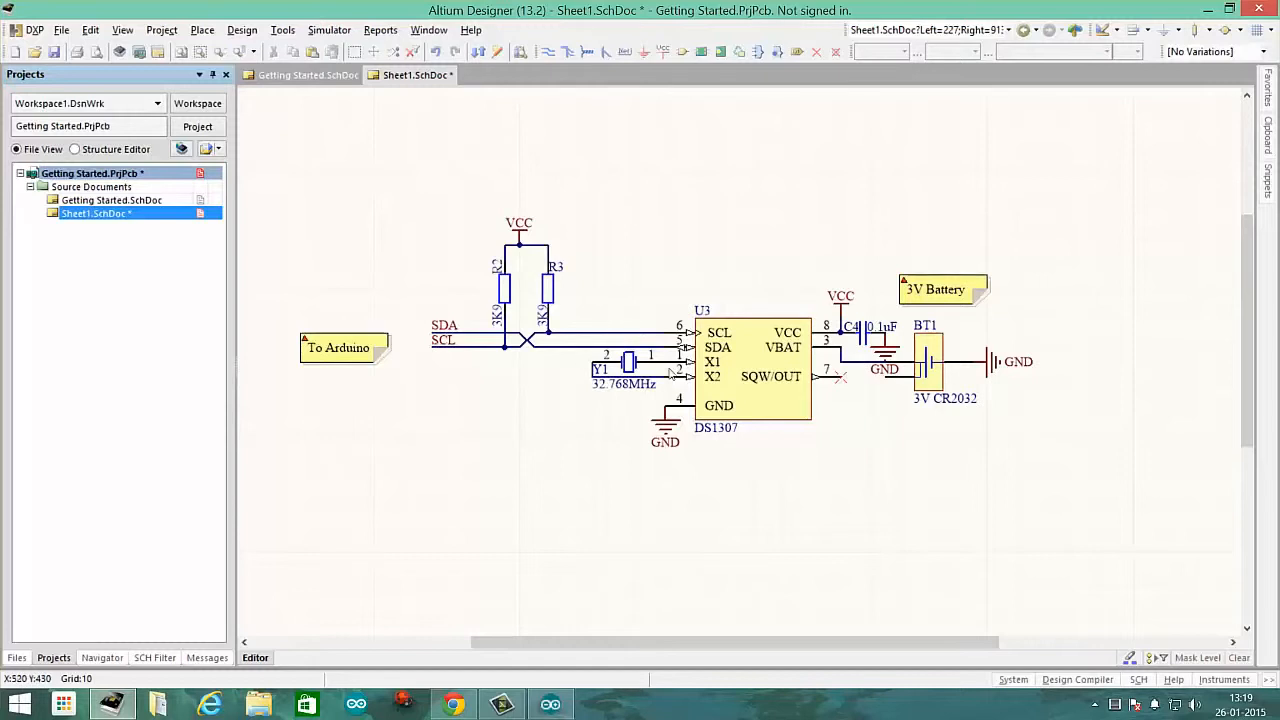
pyautogui.moveTo(885, 341)
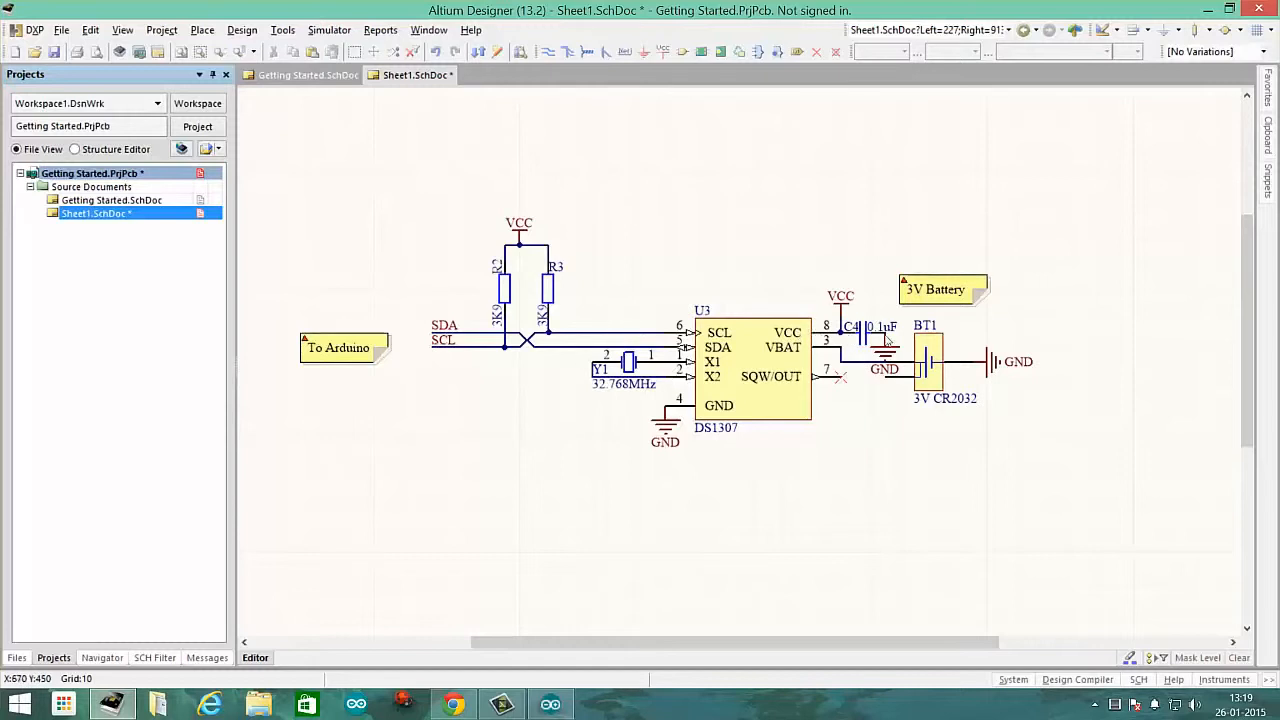
pyautogui.moveTo(867, 369)
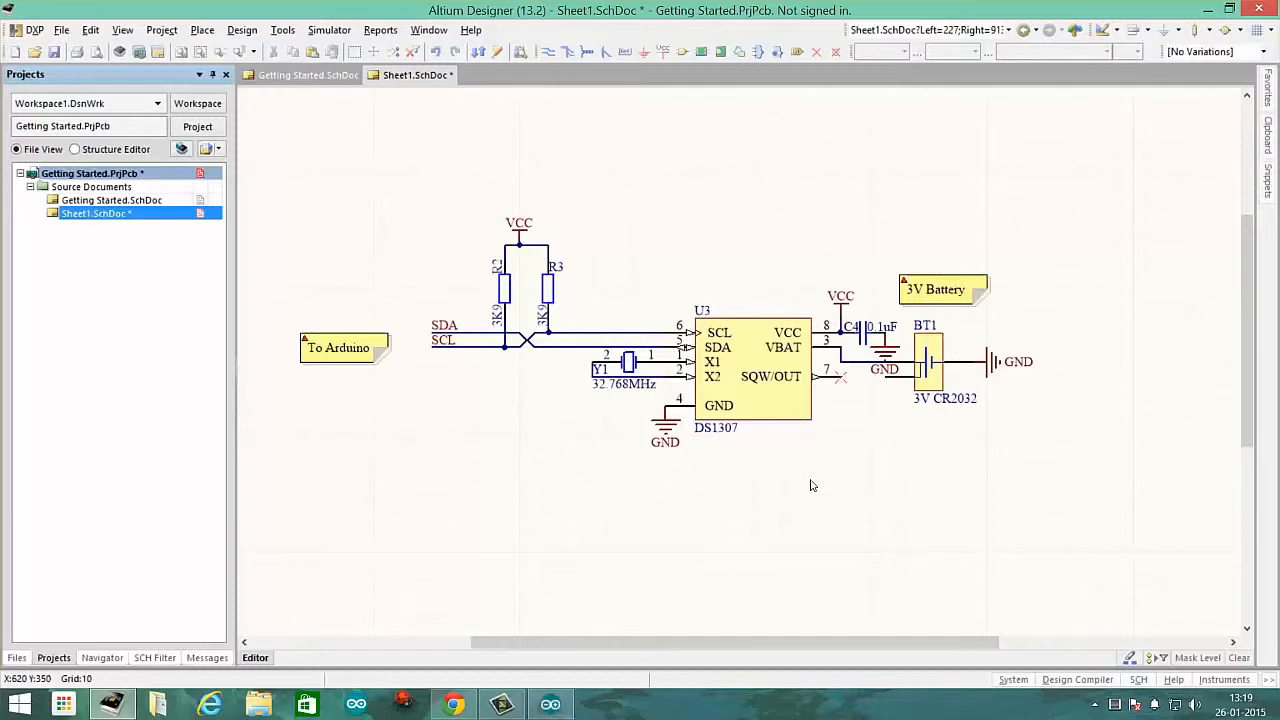
pyautogui.click(417, 319)
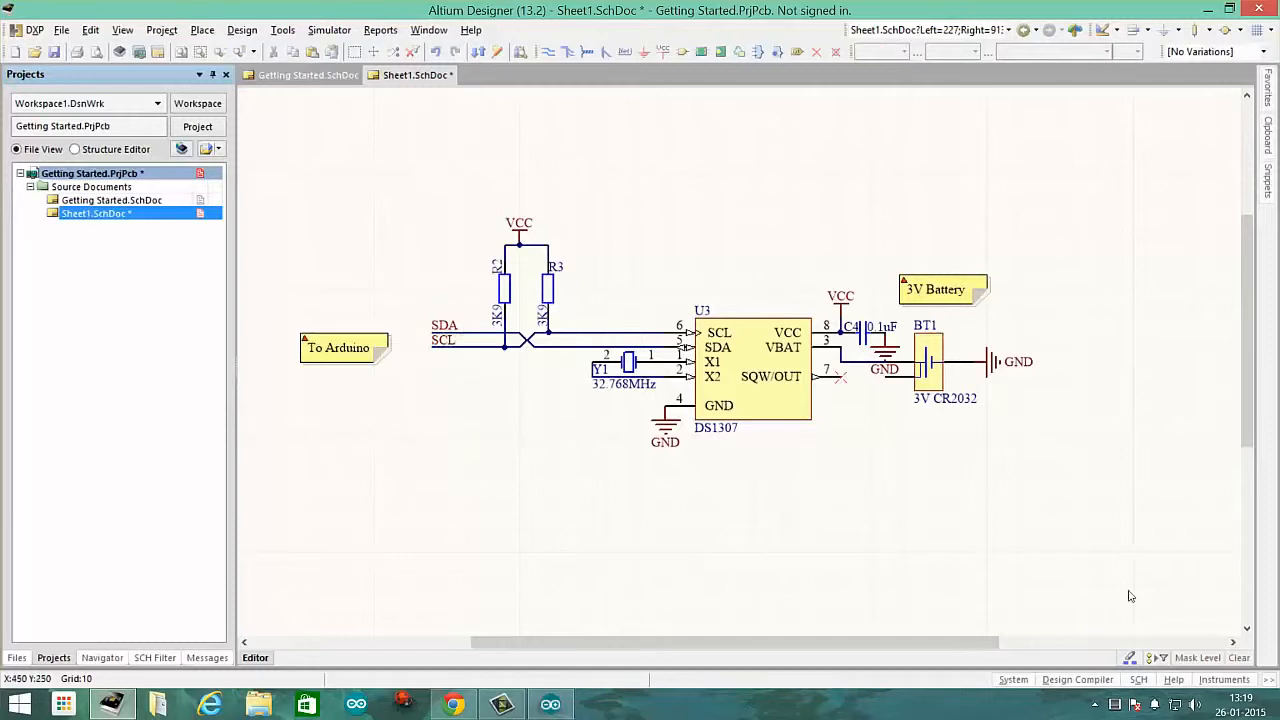
pyautogui.moveTo(457, 372)
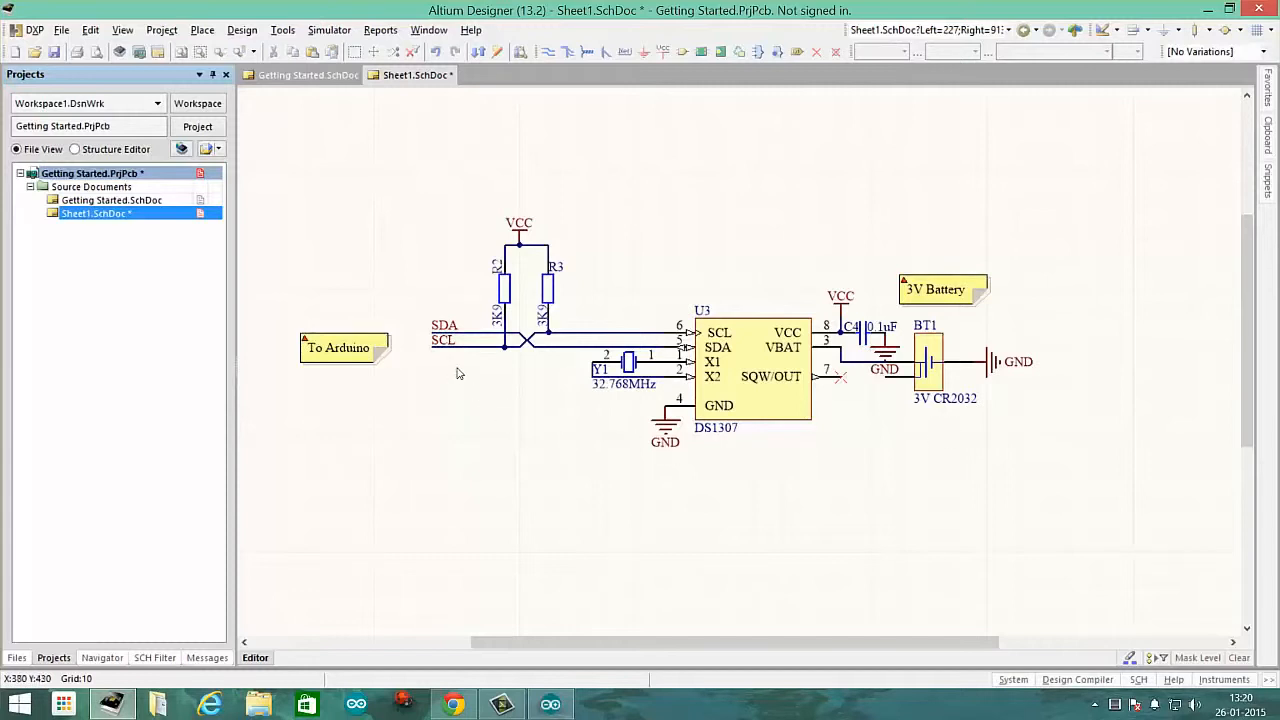
pyautogui.moveTo(349, 316)
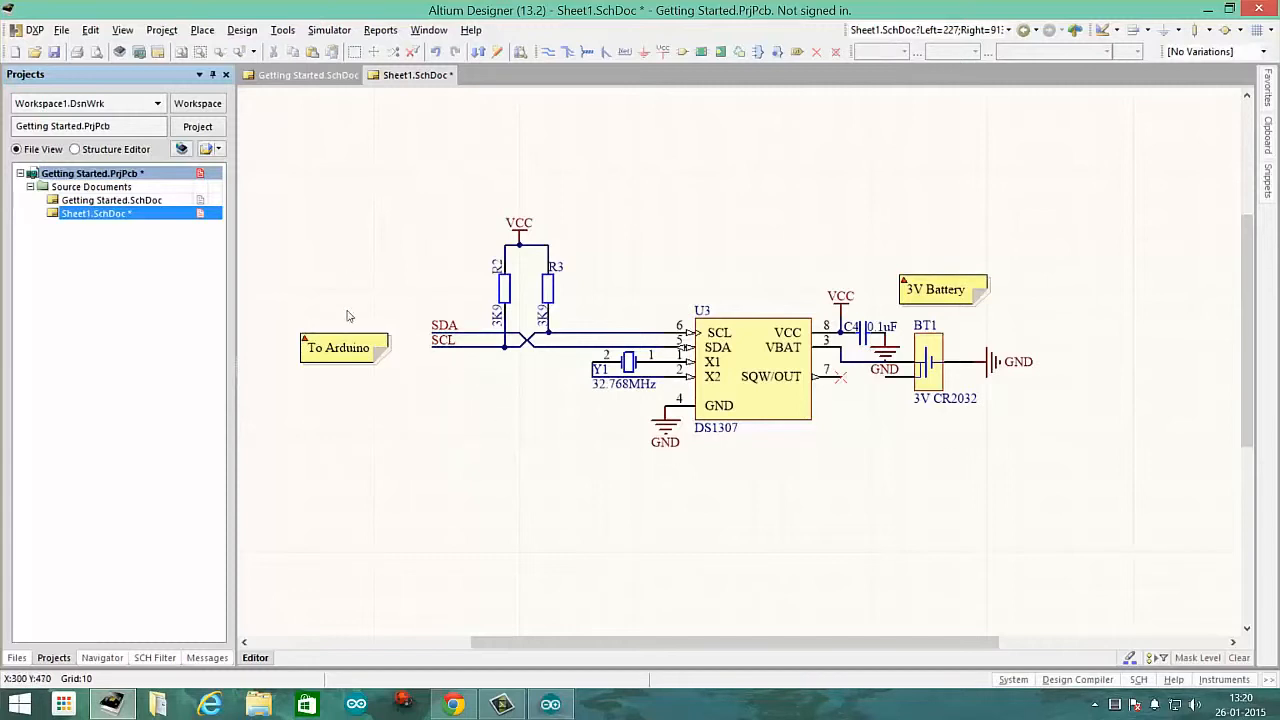
pyautogui.moveTo(464, 364)
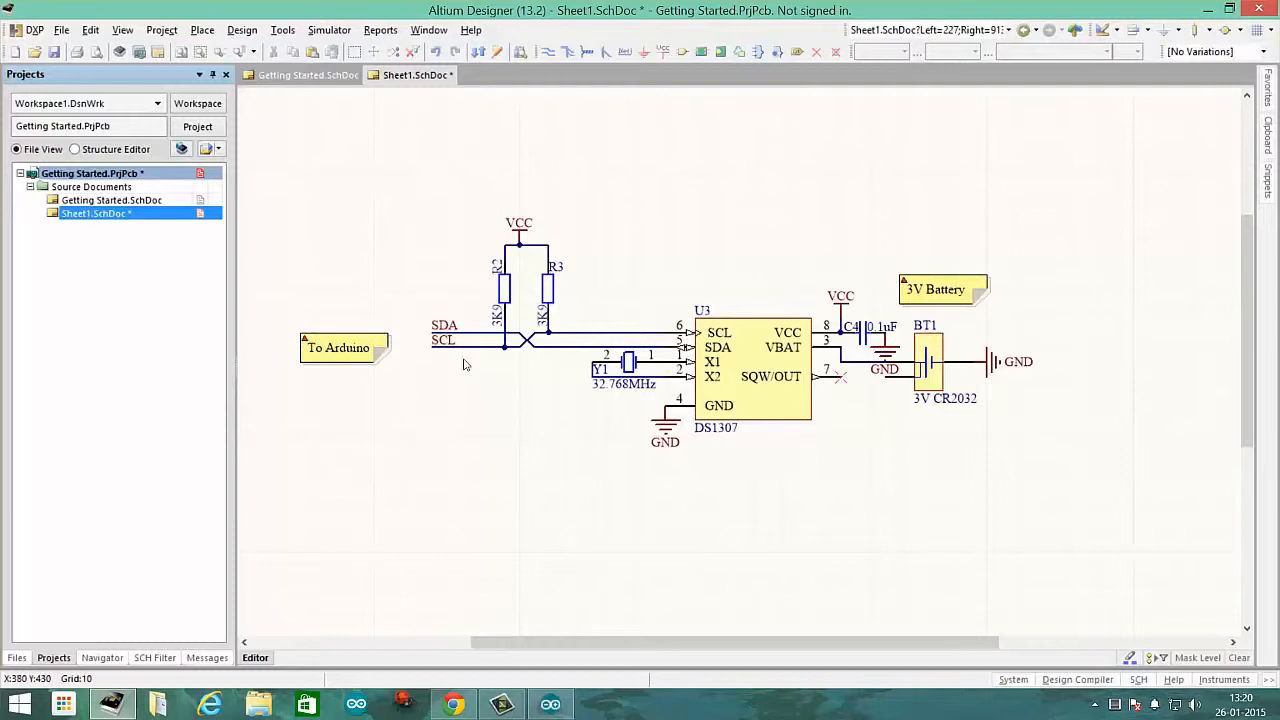
pyautogui.moveTo(765, 367)
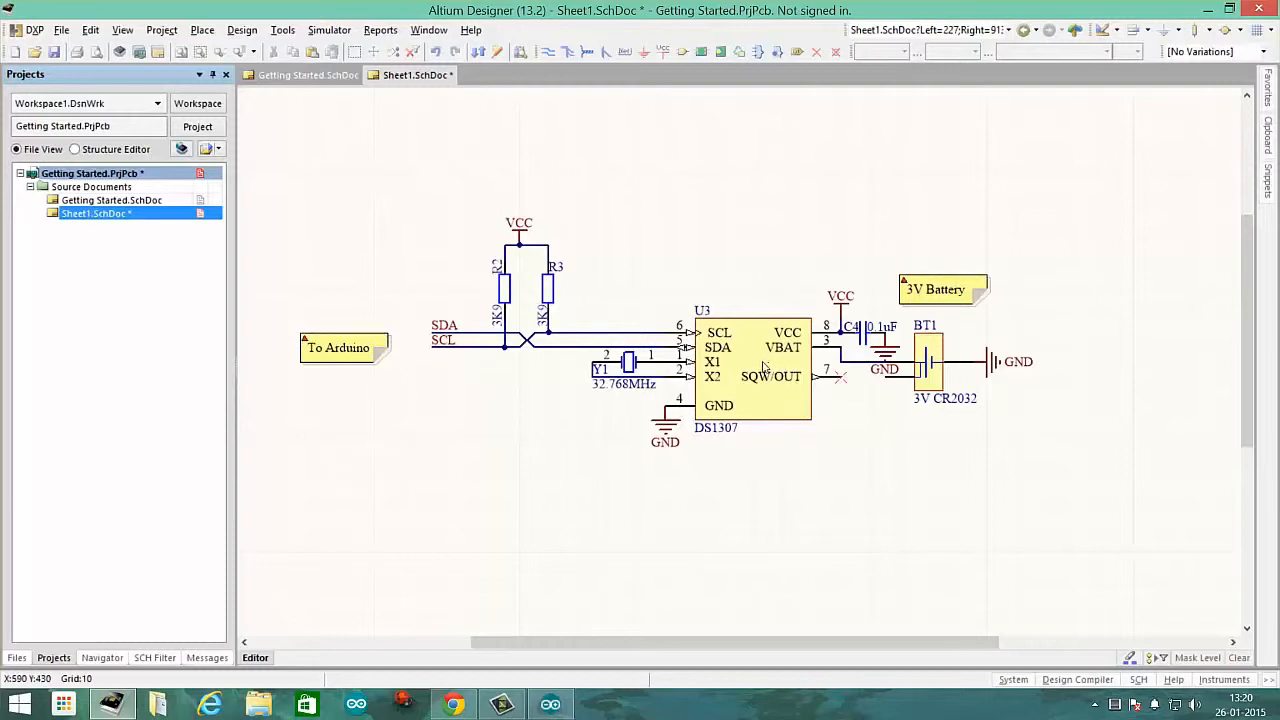
pyautogui.moveTo(742, 383)
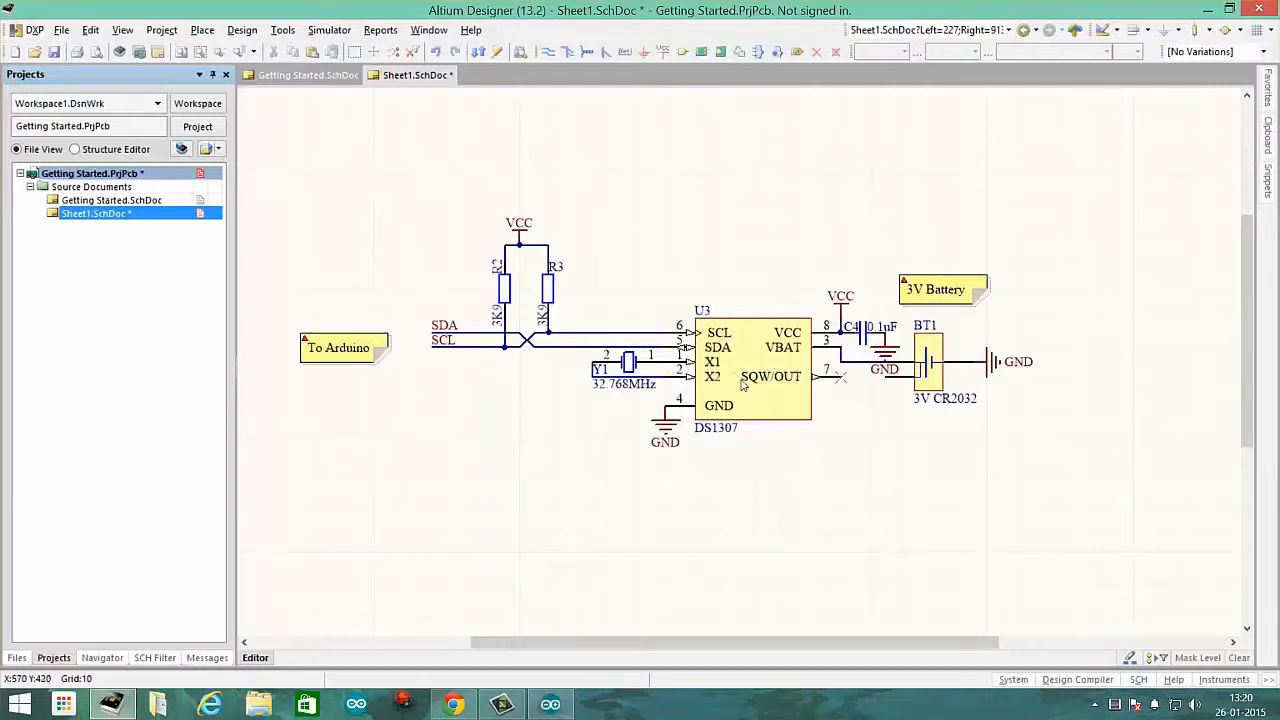
pyautogui.moveTo(745, 380)
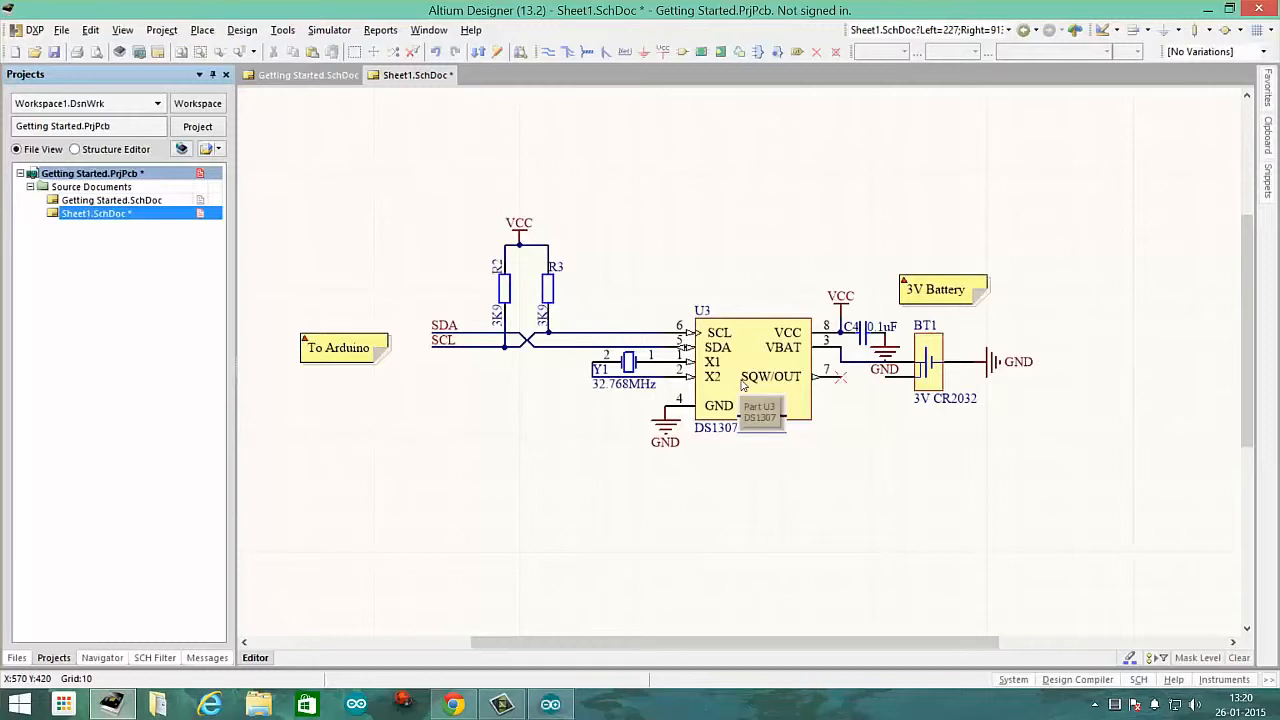
pyautogui.moveTo(775, 382)
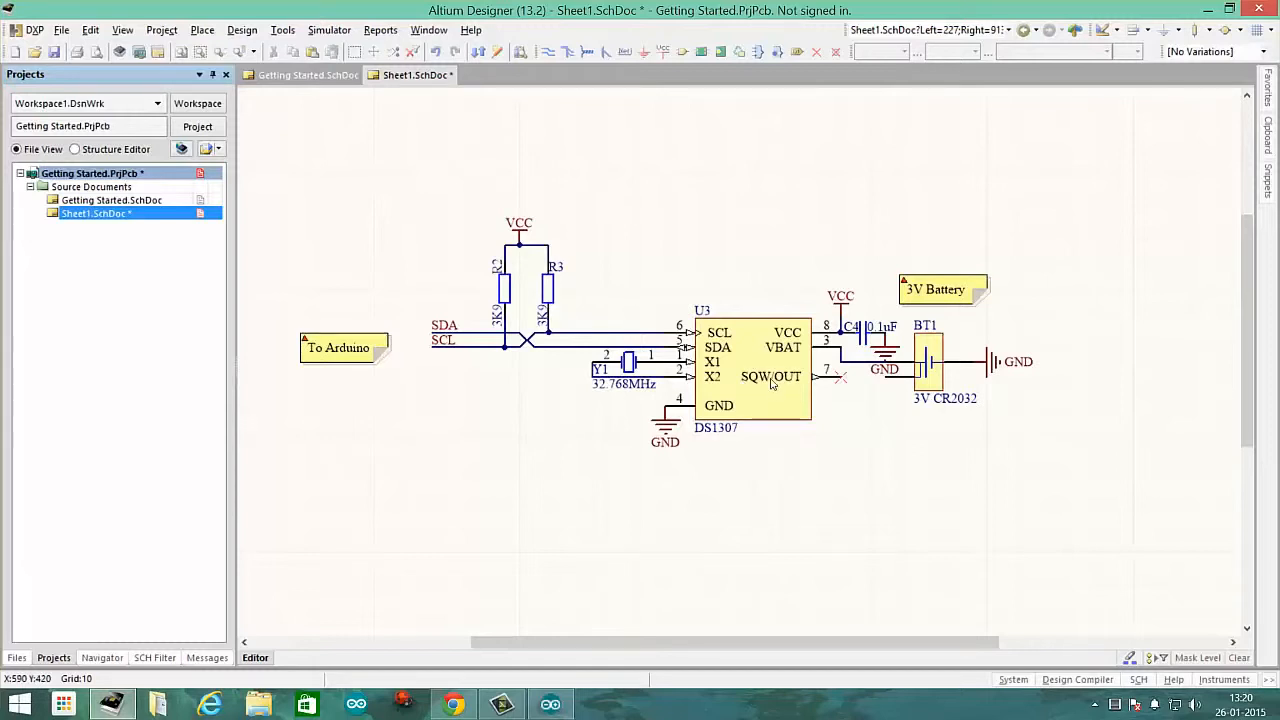
pyautogui.moveTo(775, 385)
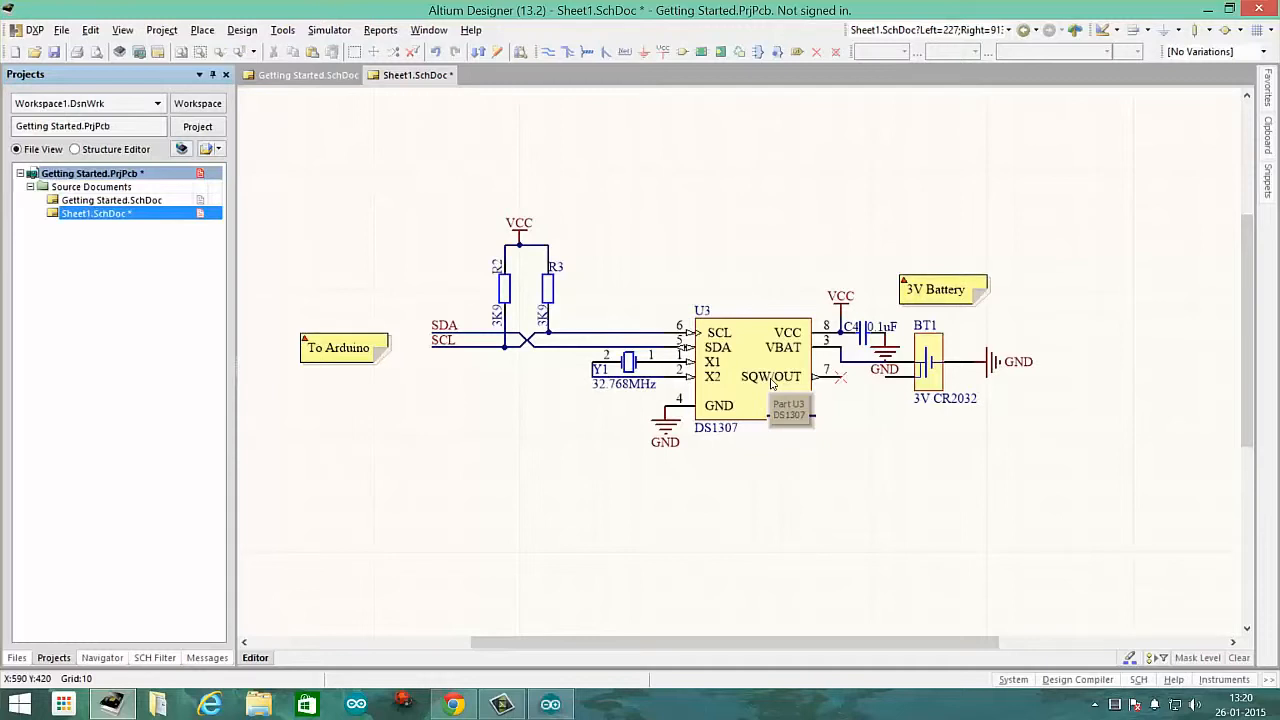
pyautogui.moveTo(760, 356)
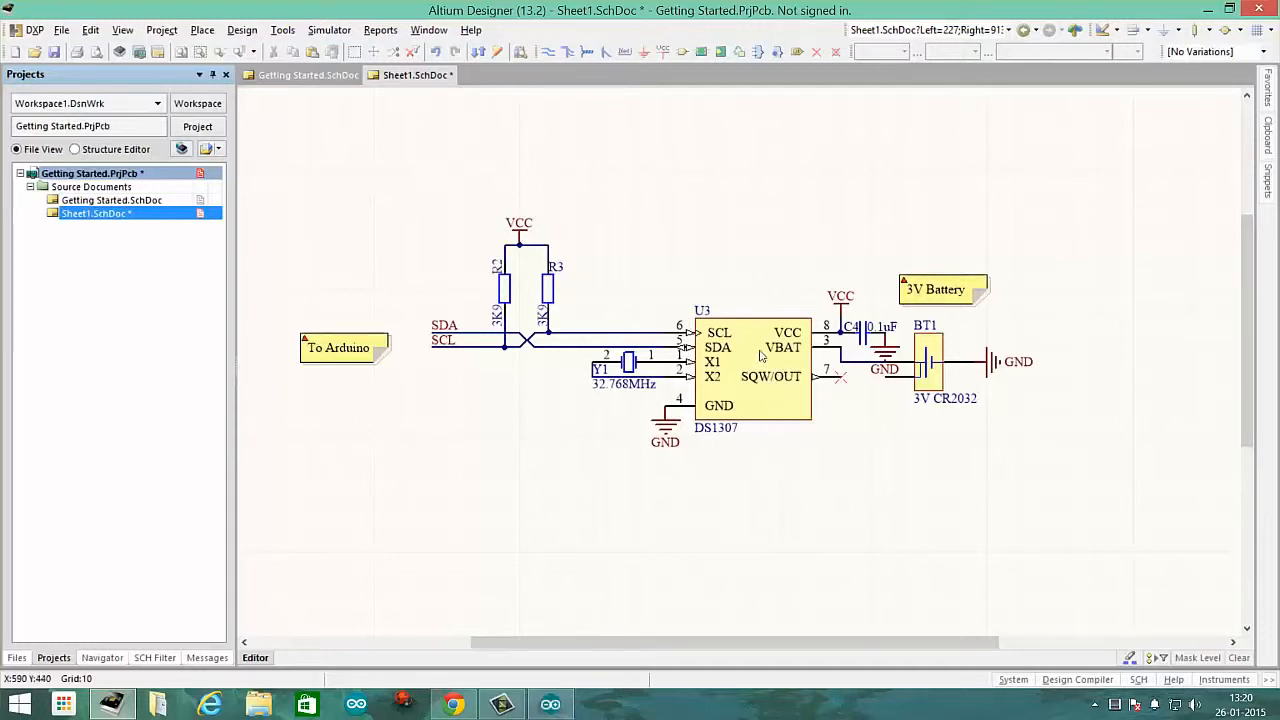
pyautogui.moveTo(716, 390)
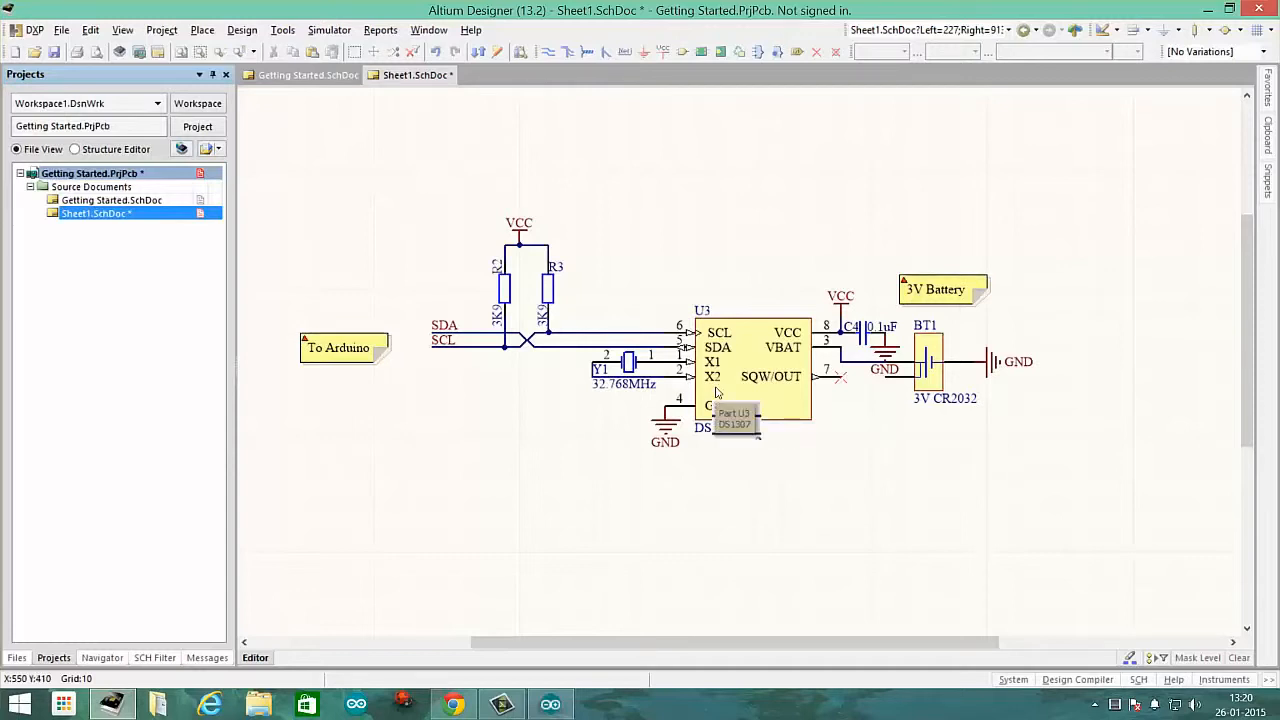
pyautogui.moveTo(636, 300)
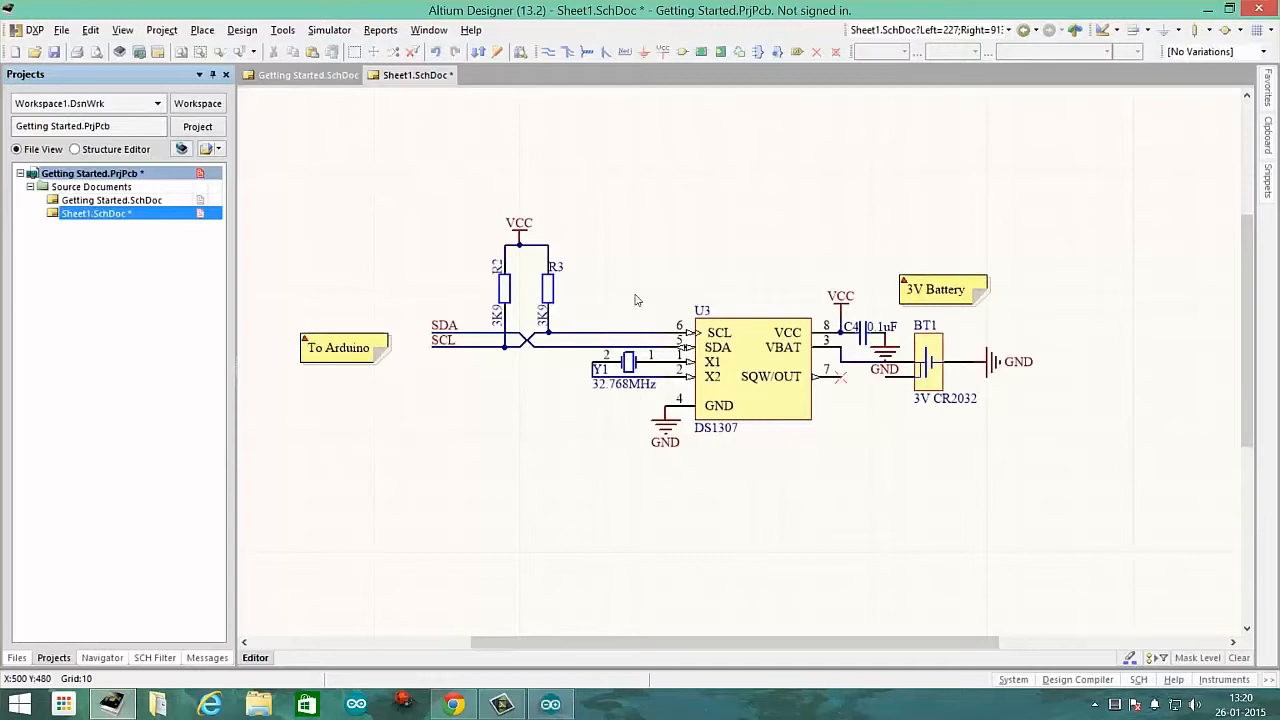
pyautogui.moveTo(405, 274)
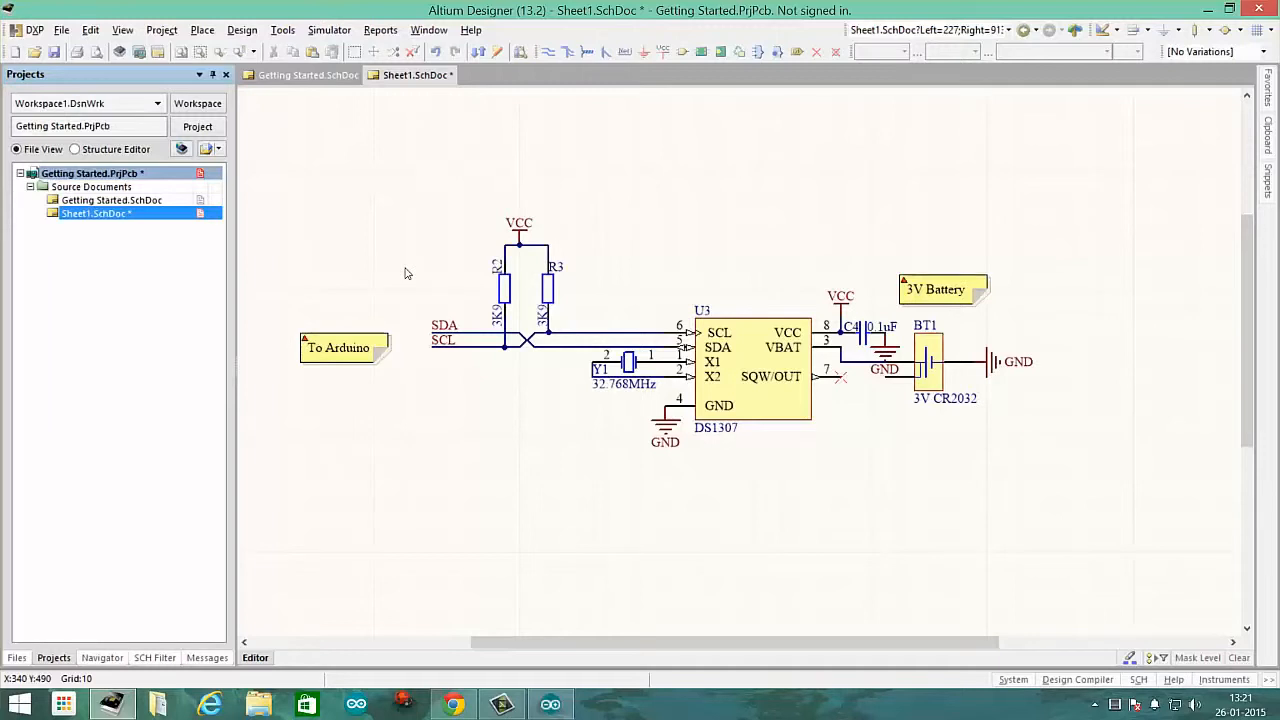
pyautogui.moveTo(560, 347)
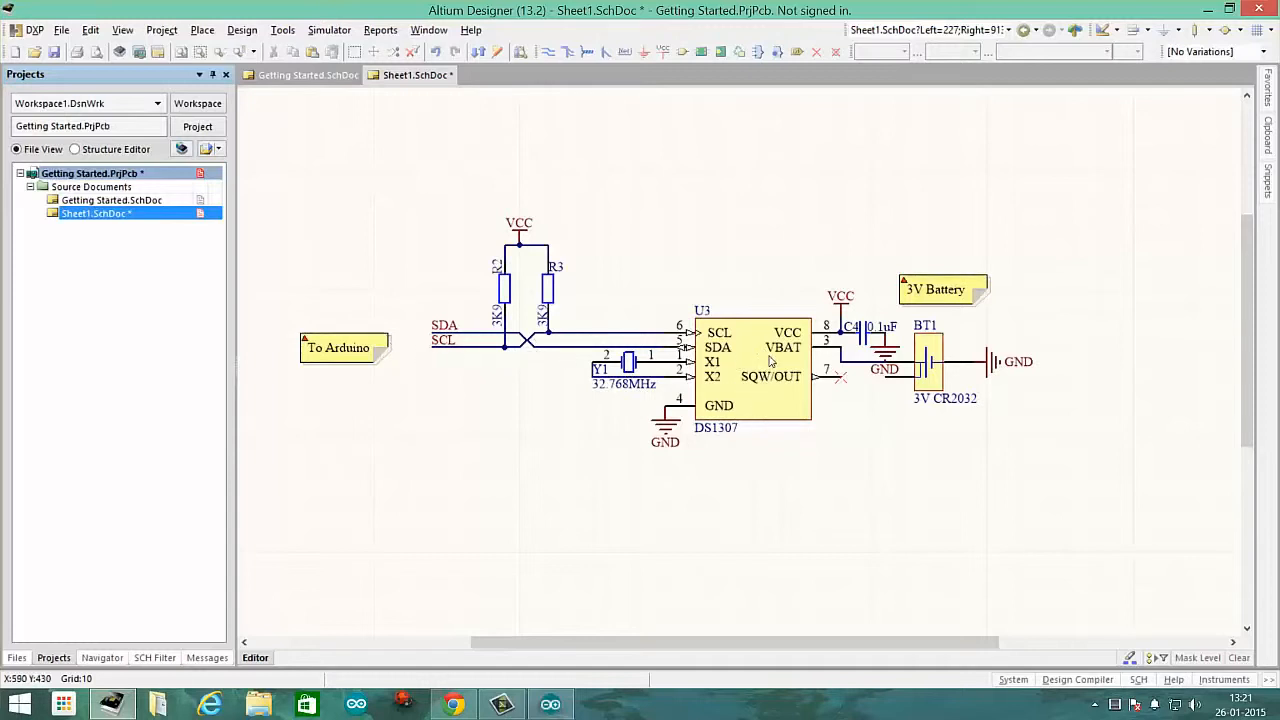
pyautogui.moveTo(740, 375)
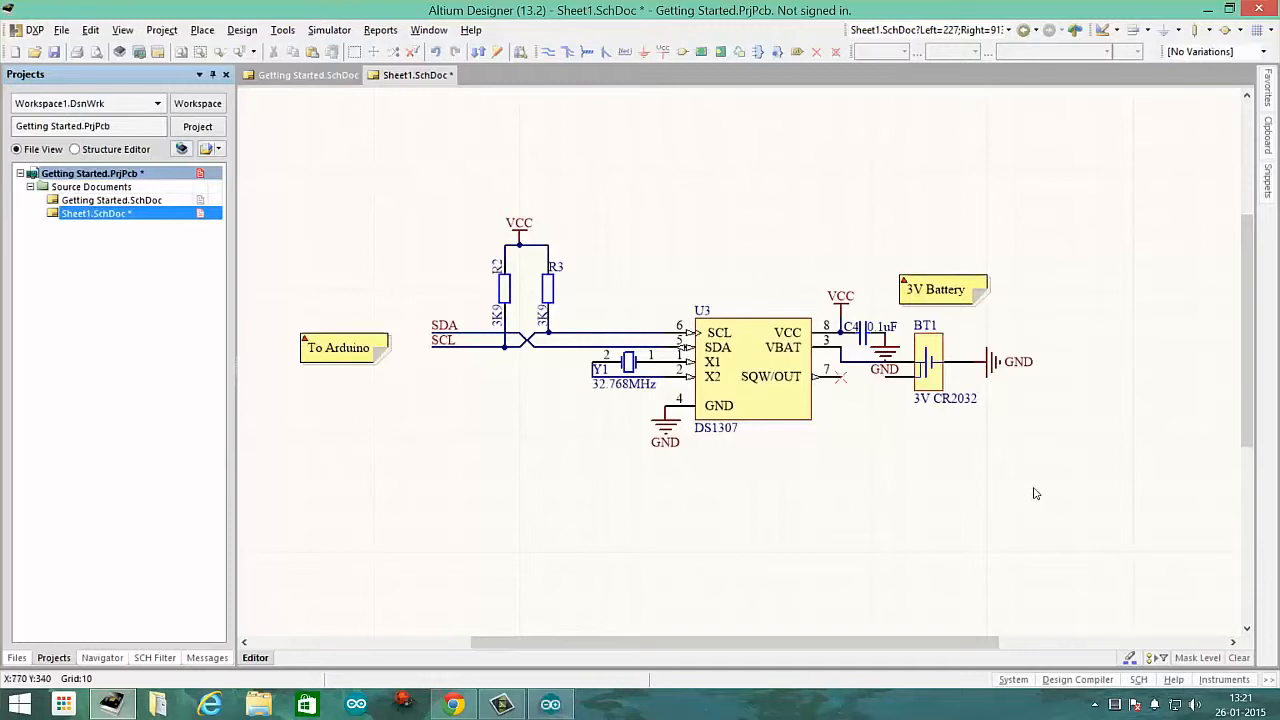
pyautogui.click(338, 347)
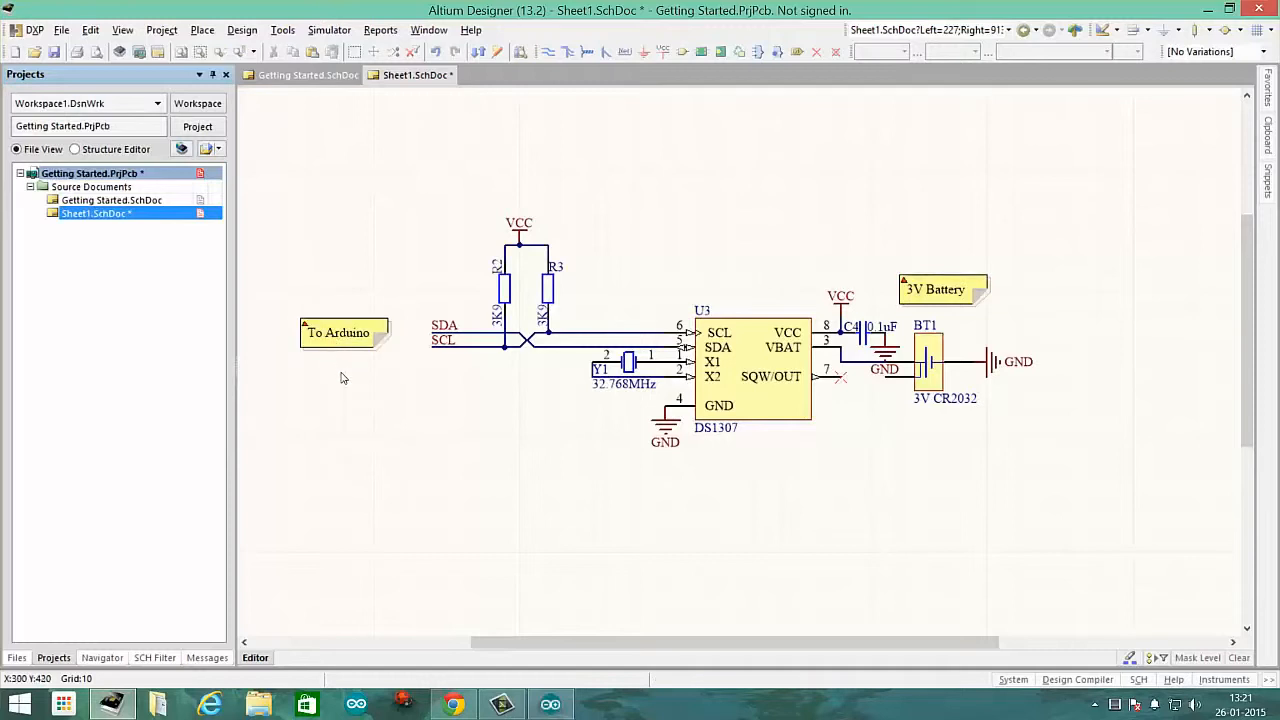
pyautogui.moveTo(424, 391)
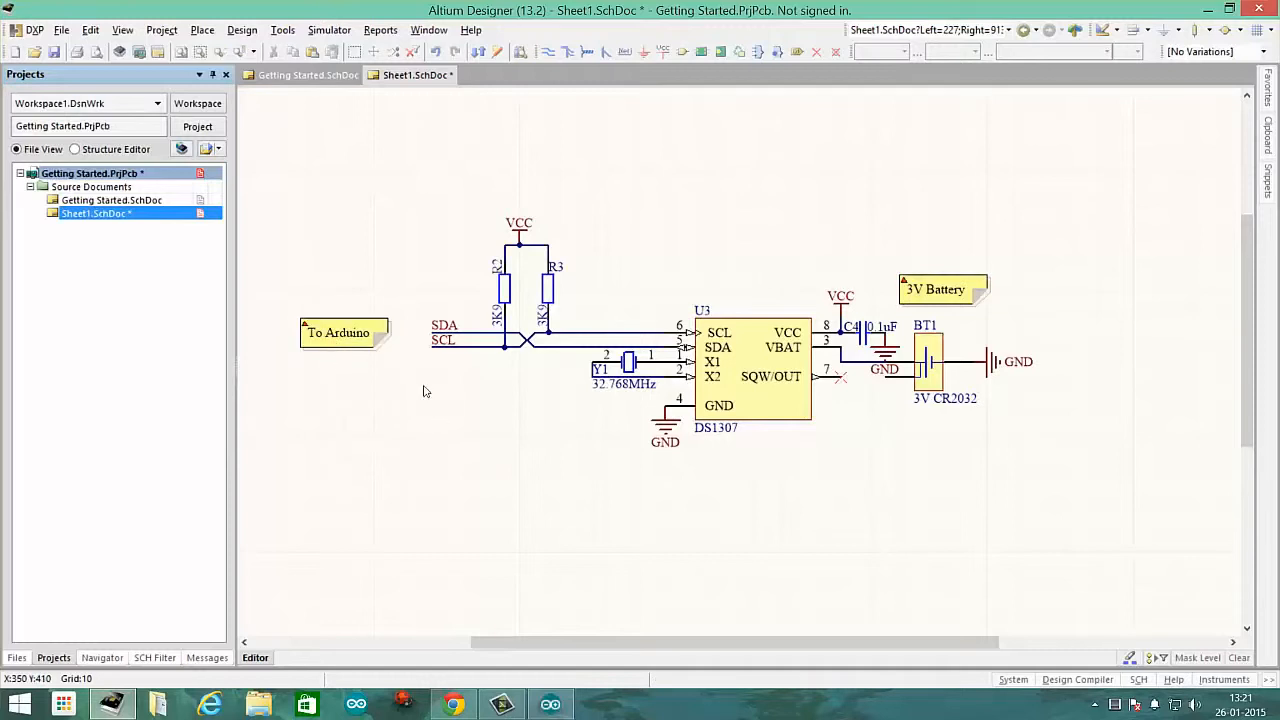
pyautogui.moveTo(1205, 700)
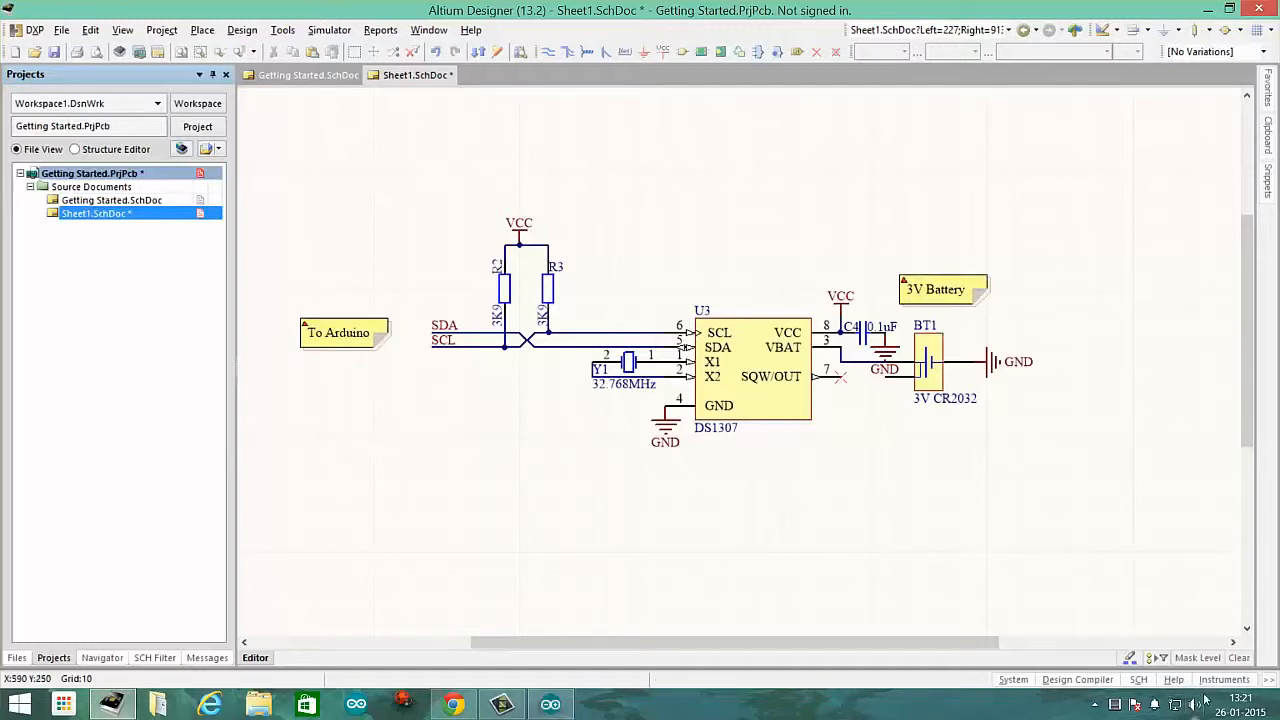